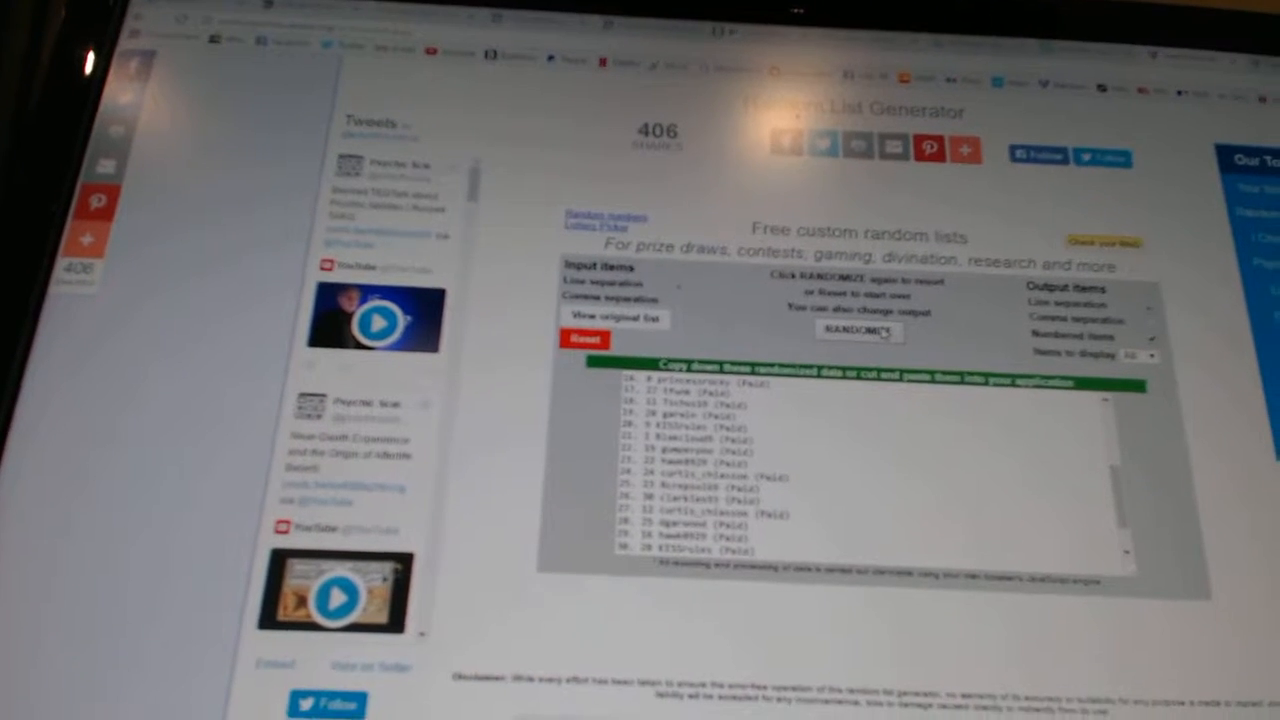
# Select the randomized numbered list of paid entries and bring up its right-click copy menu
pyautogui.click(860, 331)
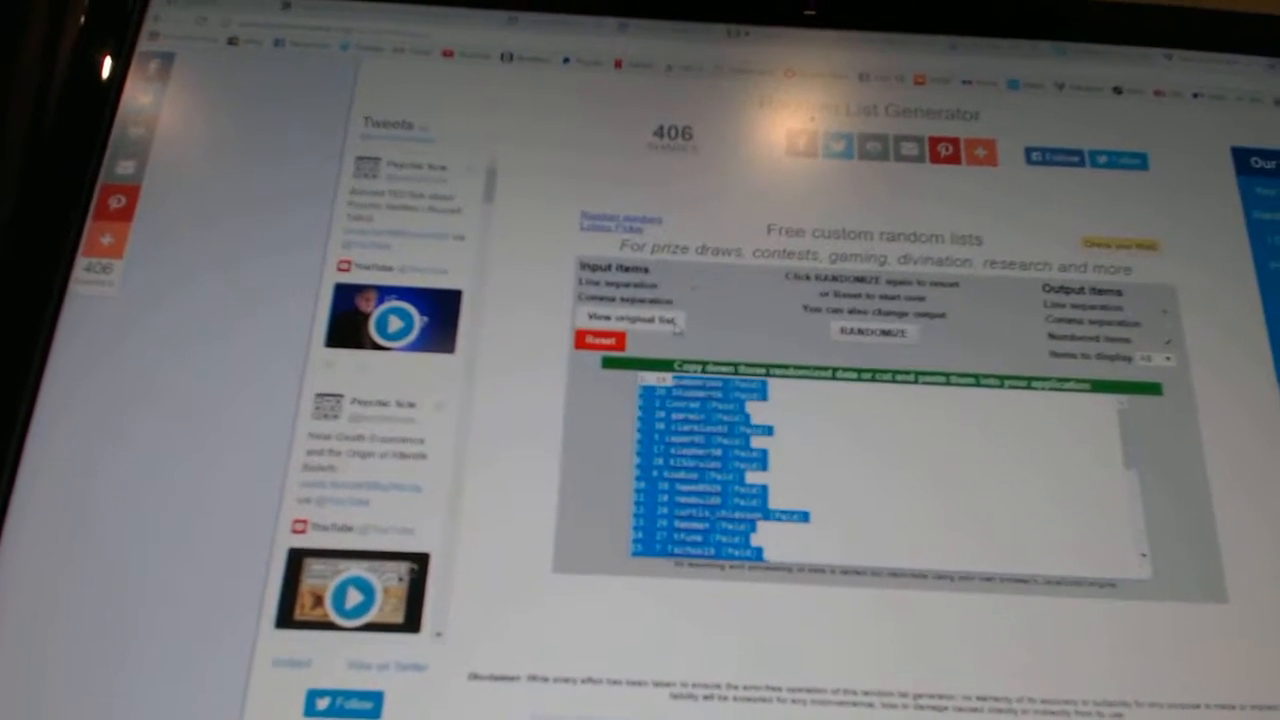
pyautogui.rightClick(700, 450)
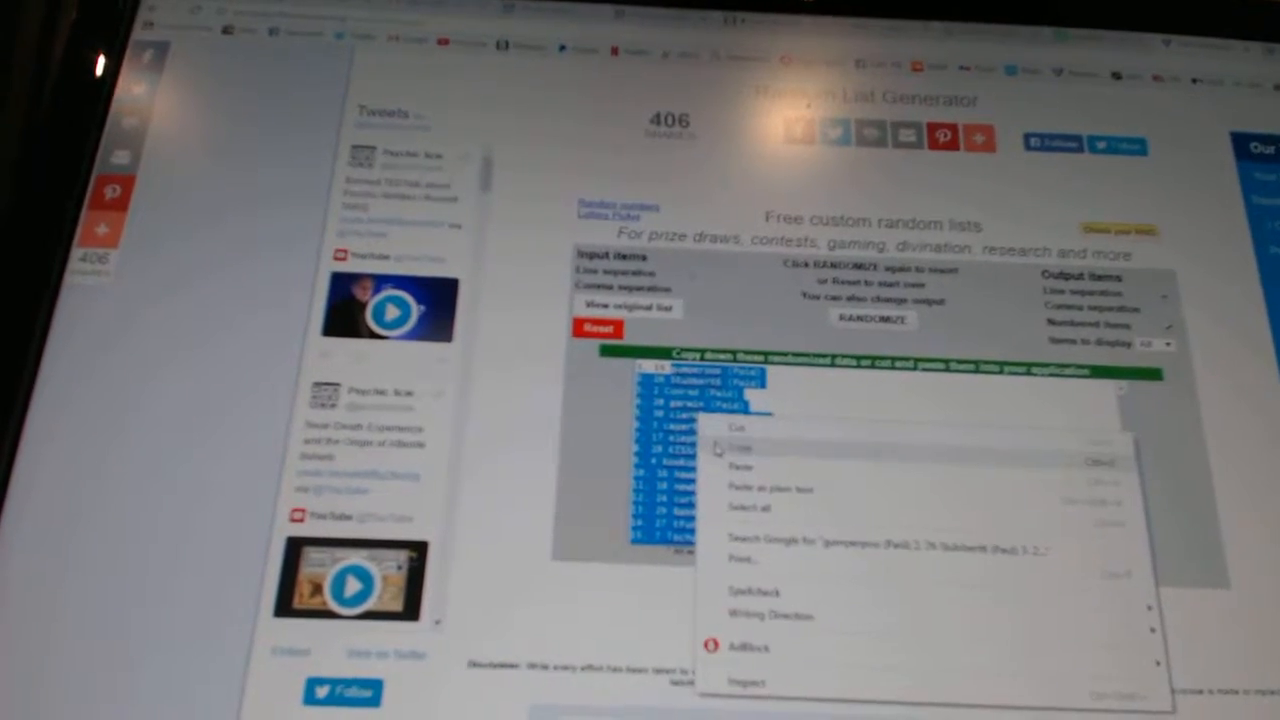